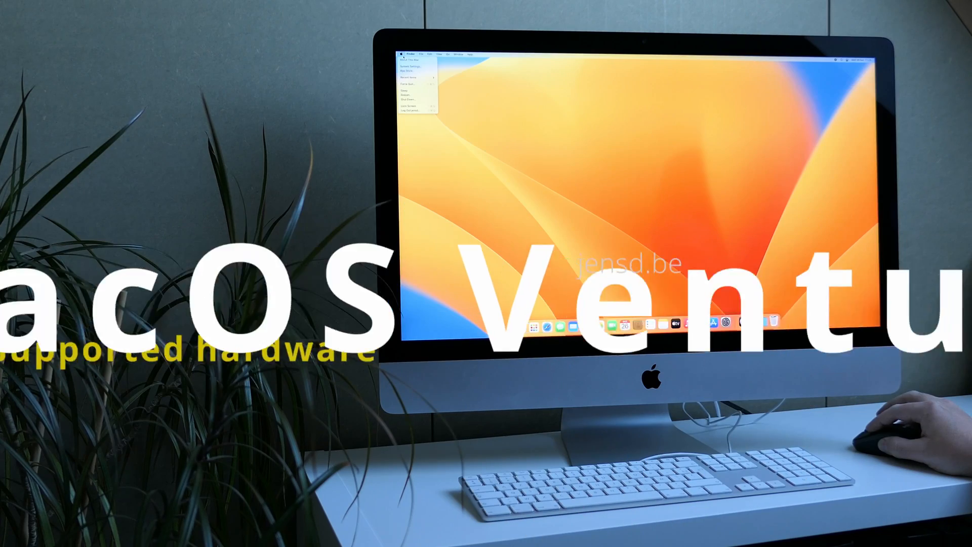
pyautogui.click(407, 60)
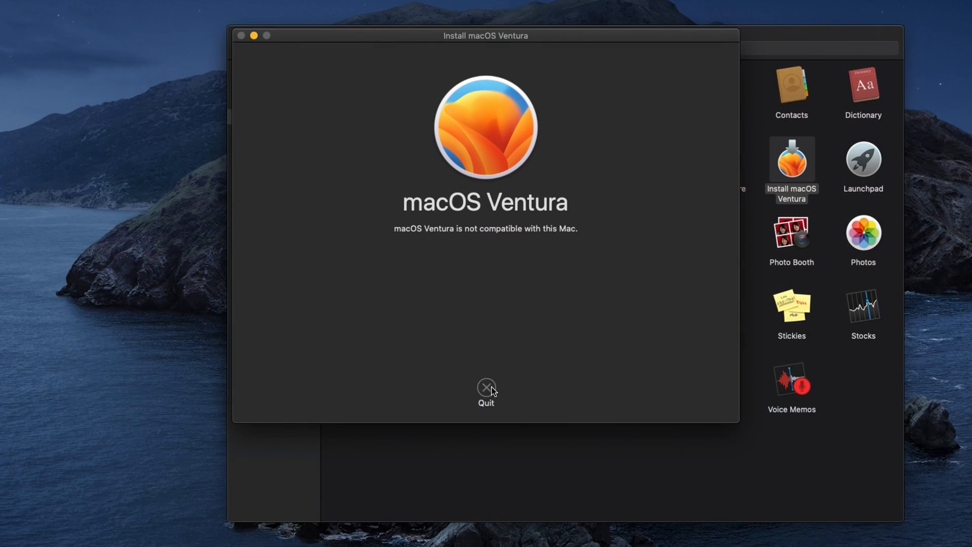
pyautogui.moveTo(534, 323)
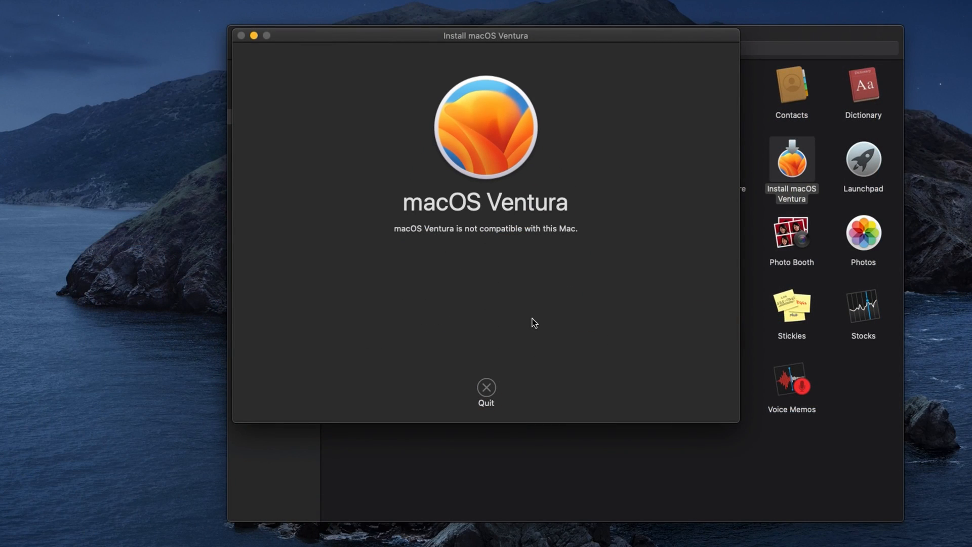
pyautogui.moveTo(529, 327)
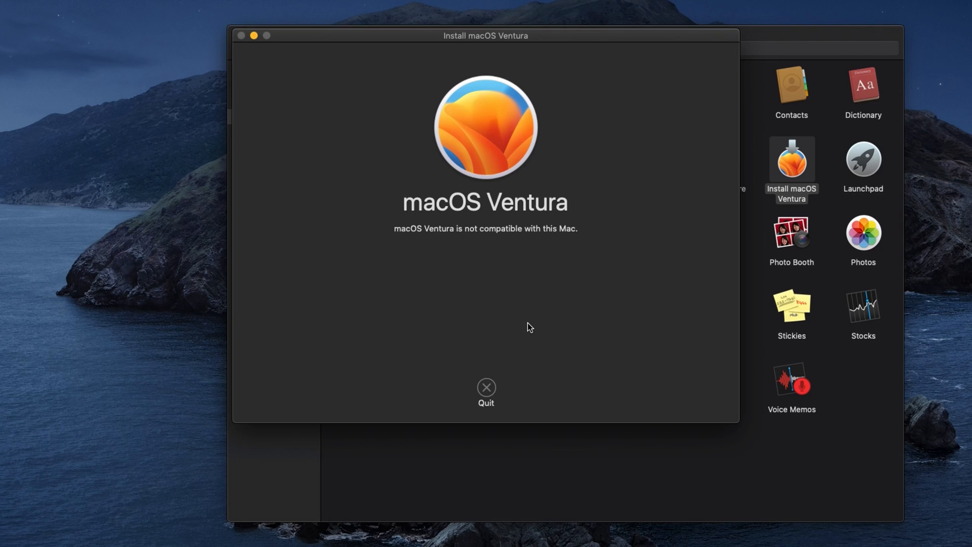